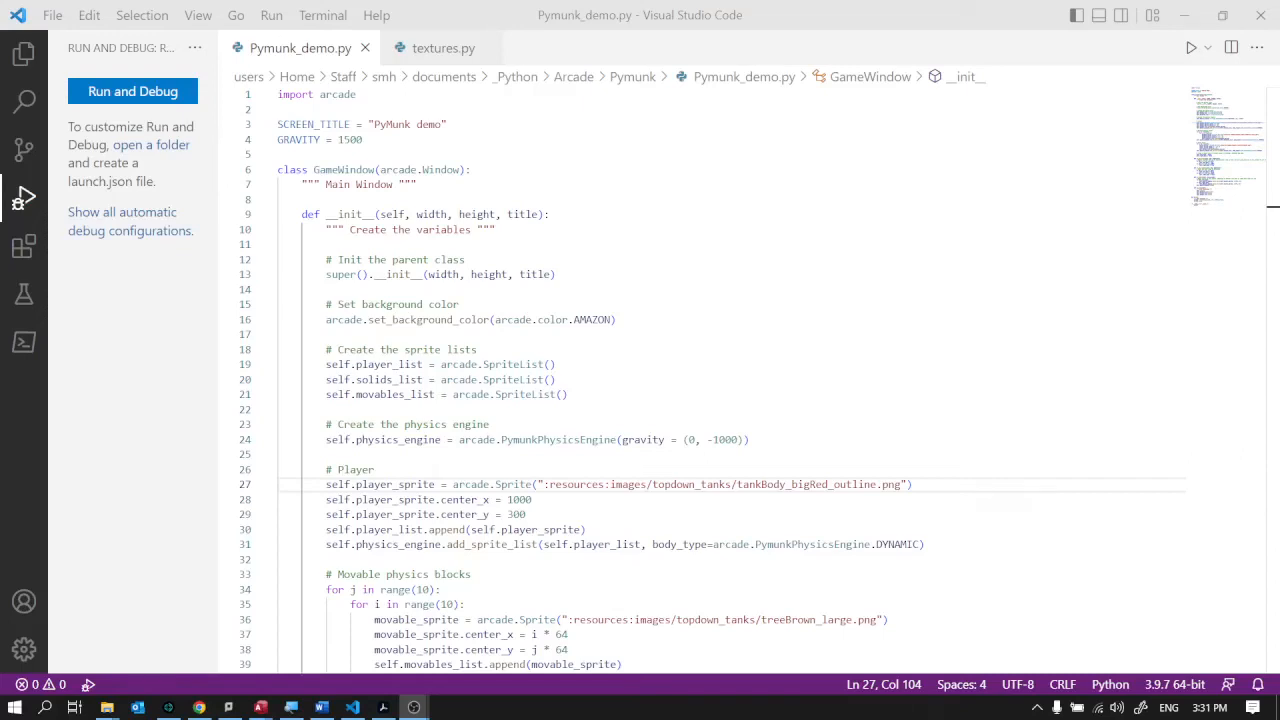
mouse_move(756, 424)
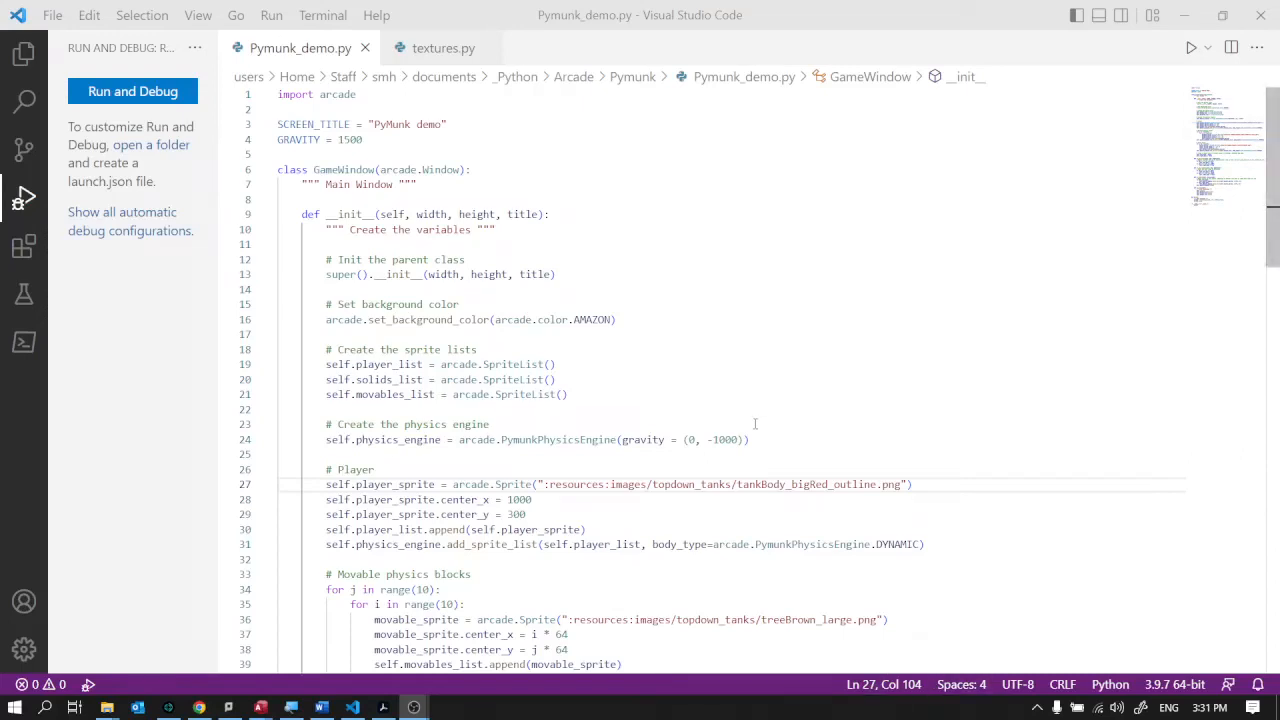
mouse_move(670, 404)
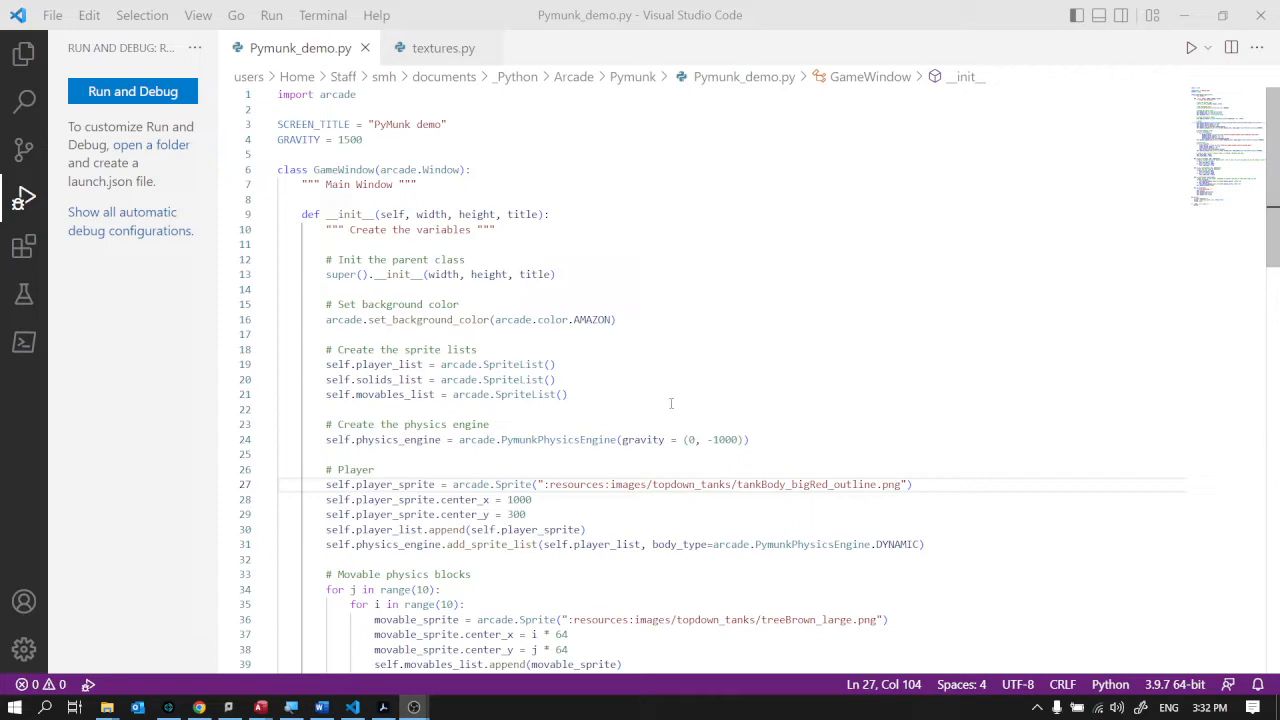
Step: Launch Pymunk_demo.py under the Python debugger from the Run and Debug panel
left_click(132, 92)
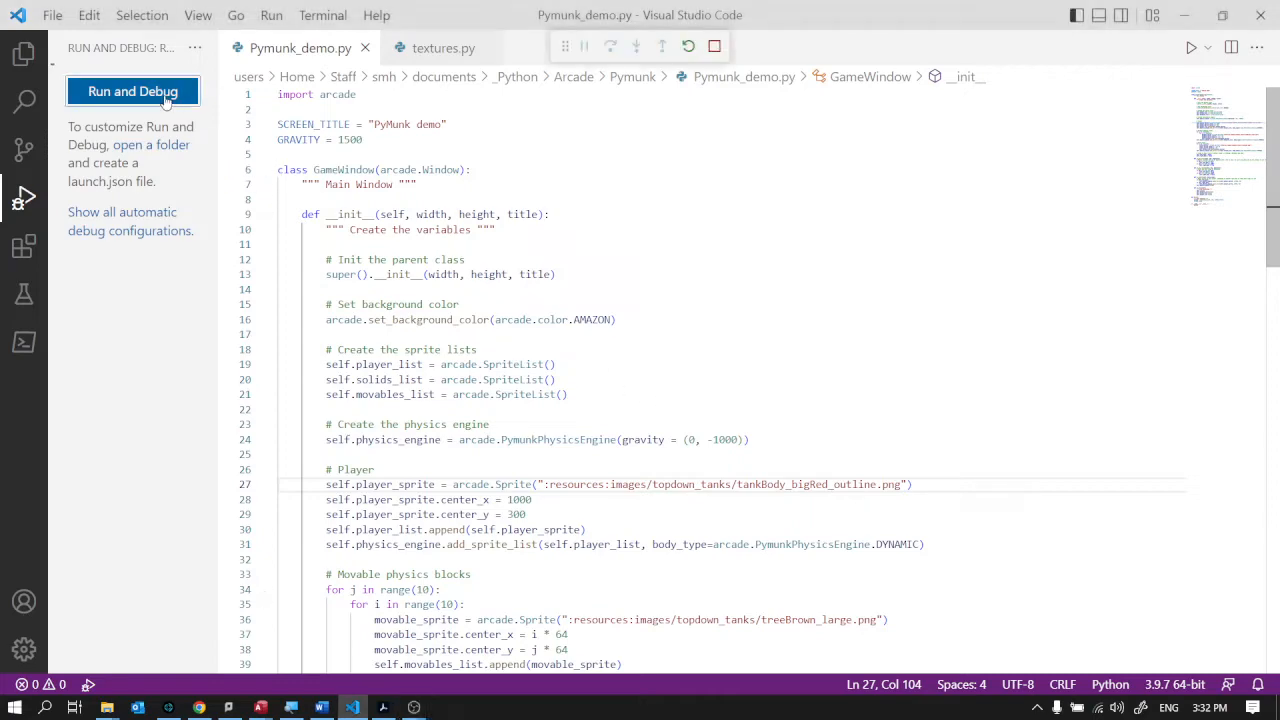
Step: Watch the dynamic brown blocks drop and settle on the static sandy floor
left_click(132, 92)
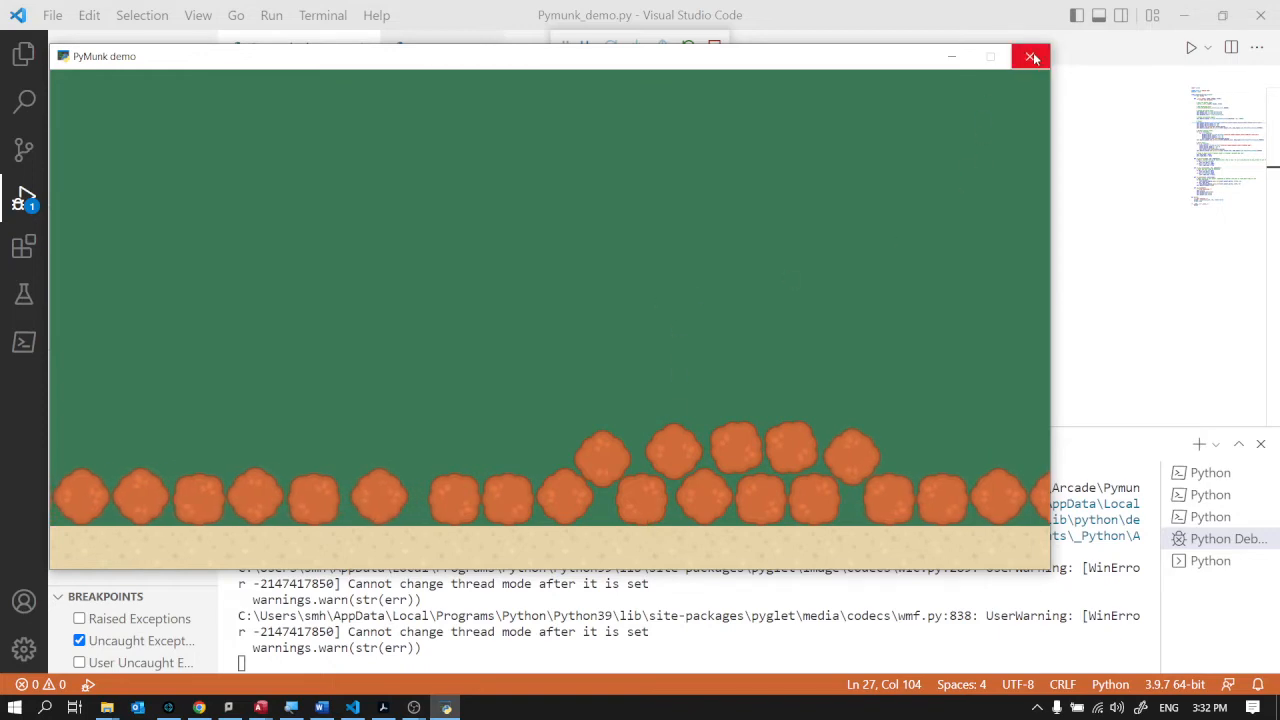
Step: Close the demo window and return to the PymunkPhysicsEngine gravity setup line
left_click(1032, 56)
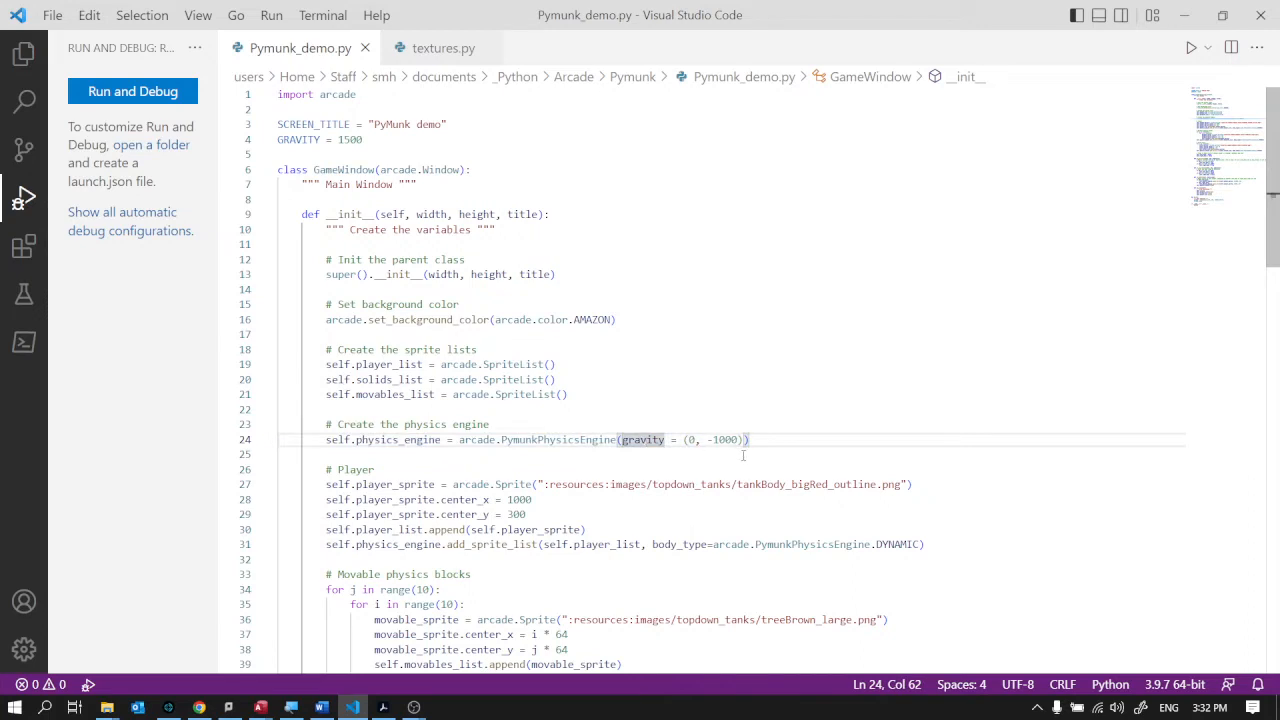
mouse_move(732, 468)
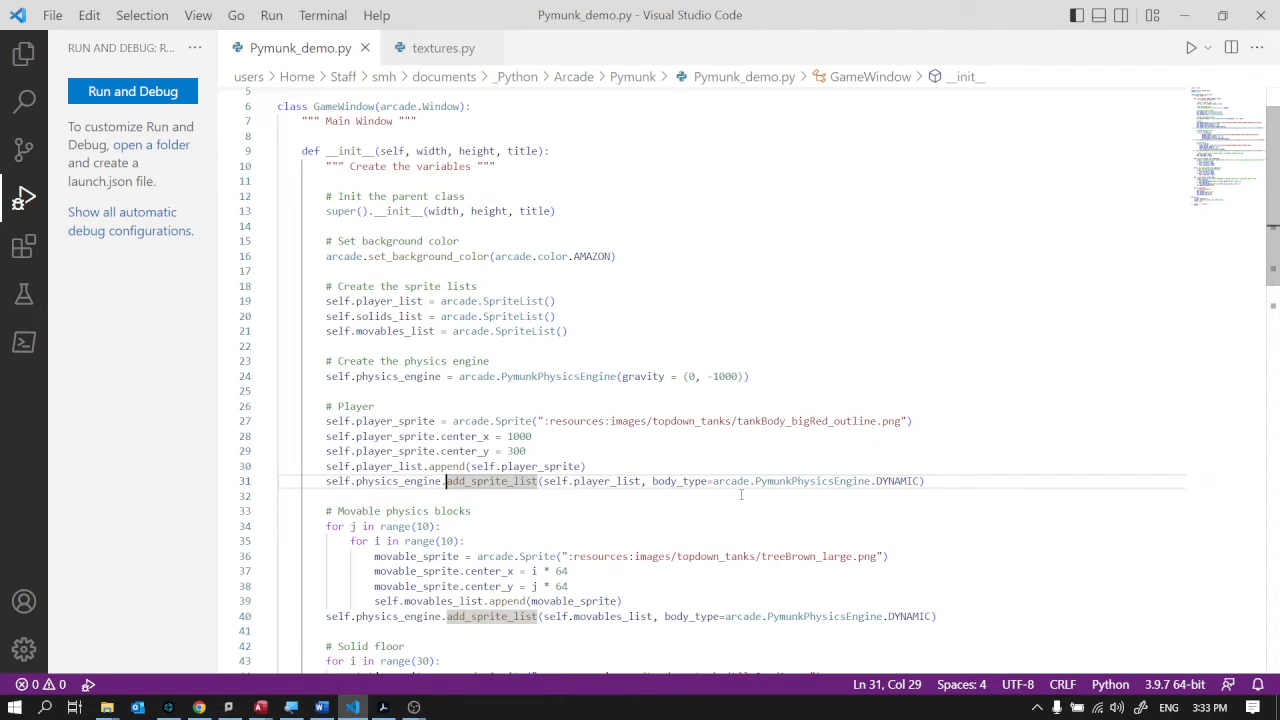
mouse_move(896, 480)
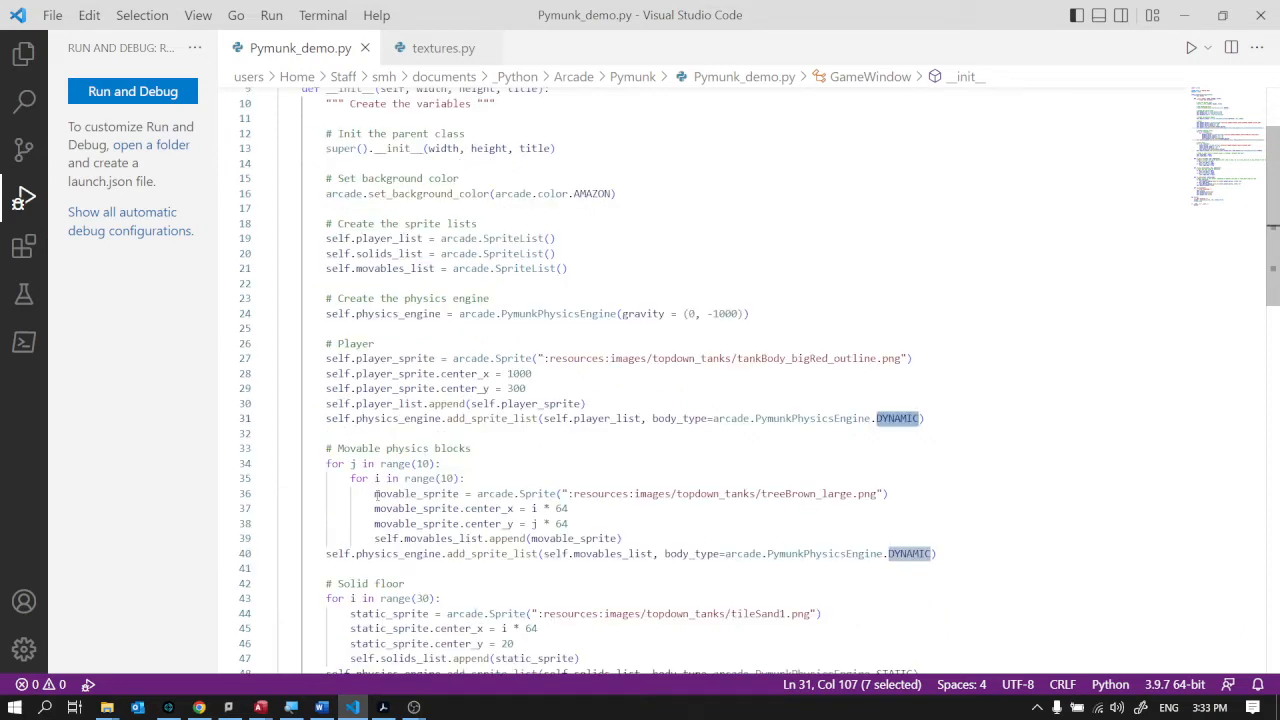
left_click_drag(372, 492, 620, 538)
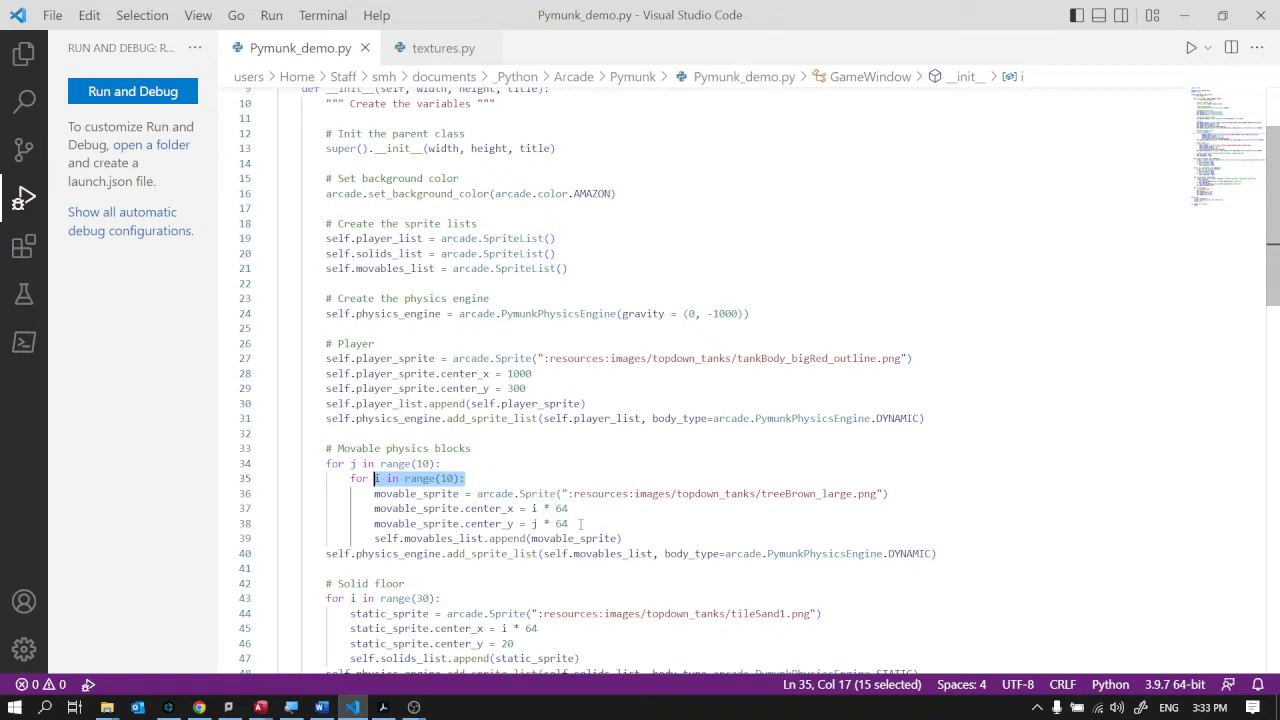
mouse_move(610, 508)
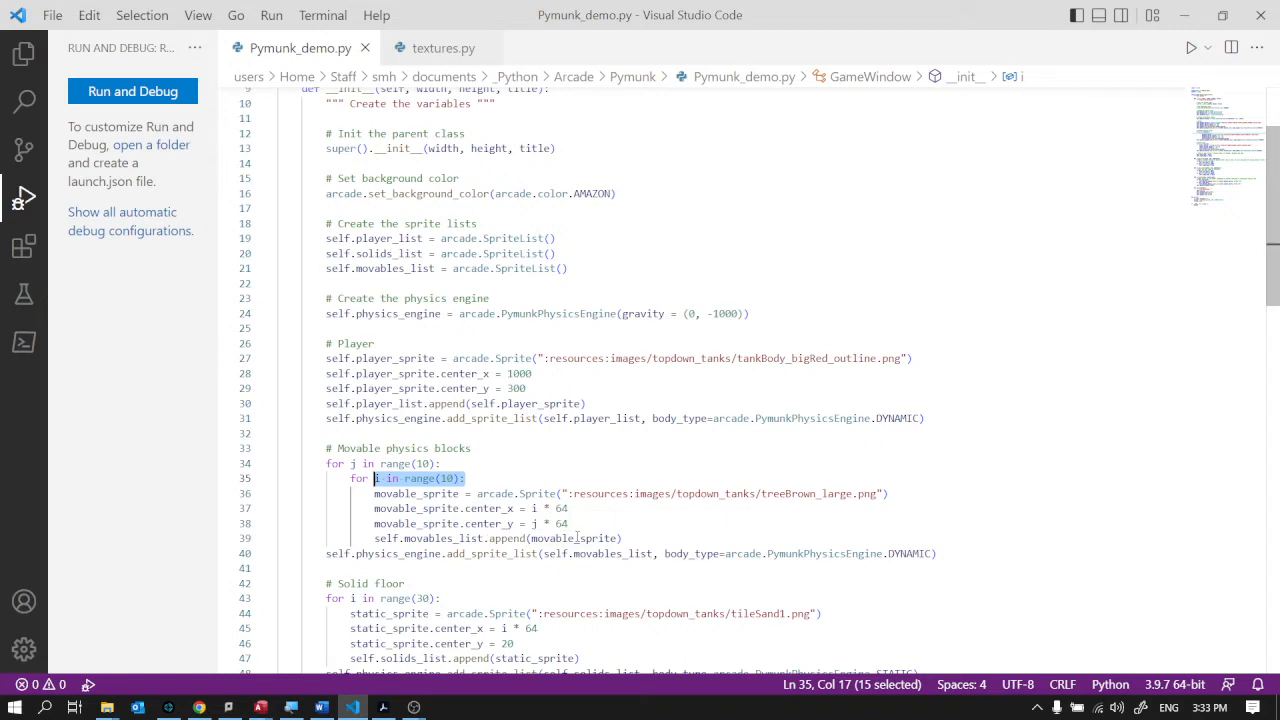
mouse_move(584, 538)
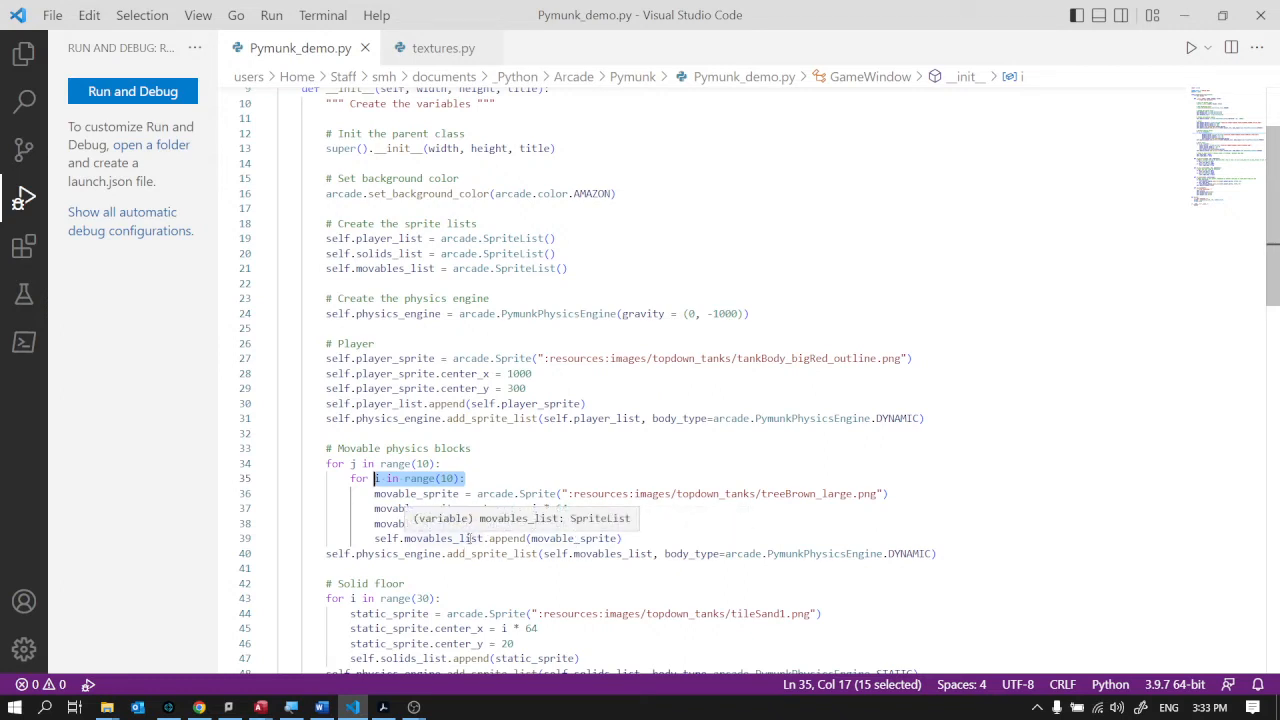
mouse_move(644, 558)
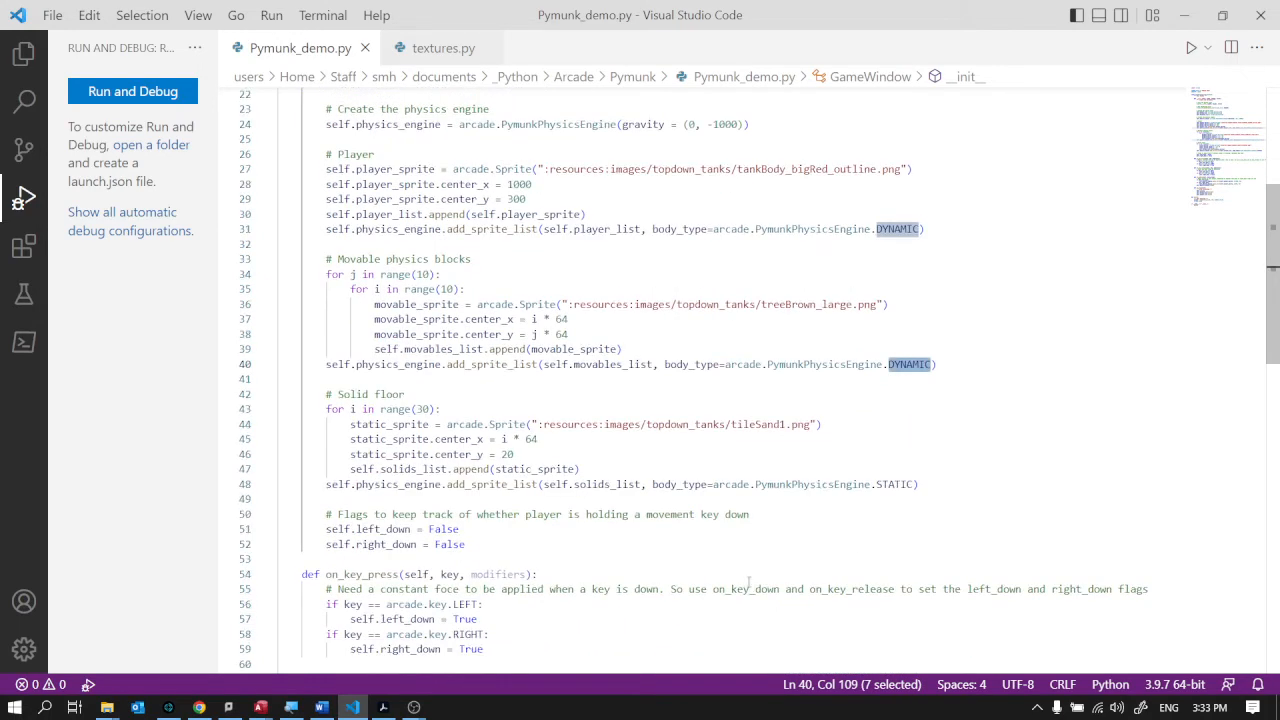
scroll("down", 3)
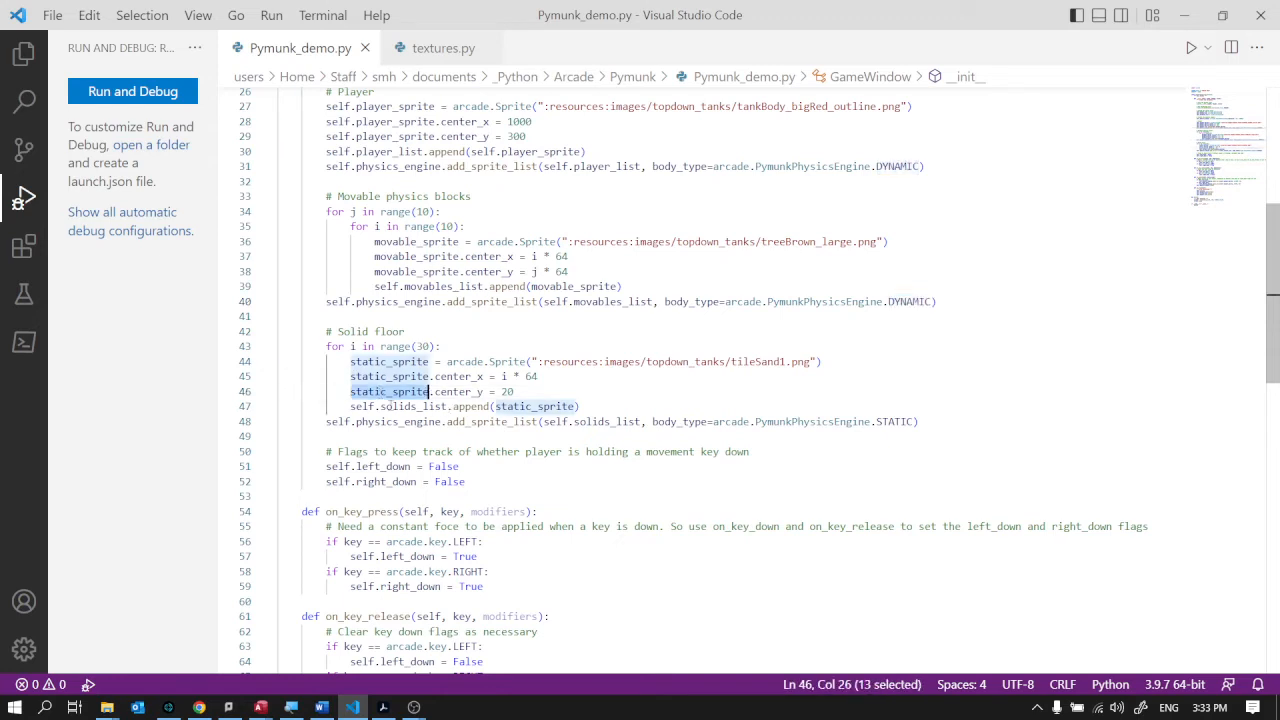
double_click(388, 390)
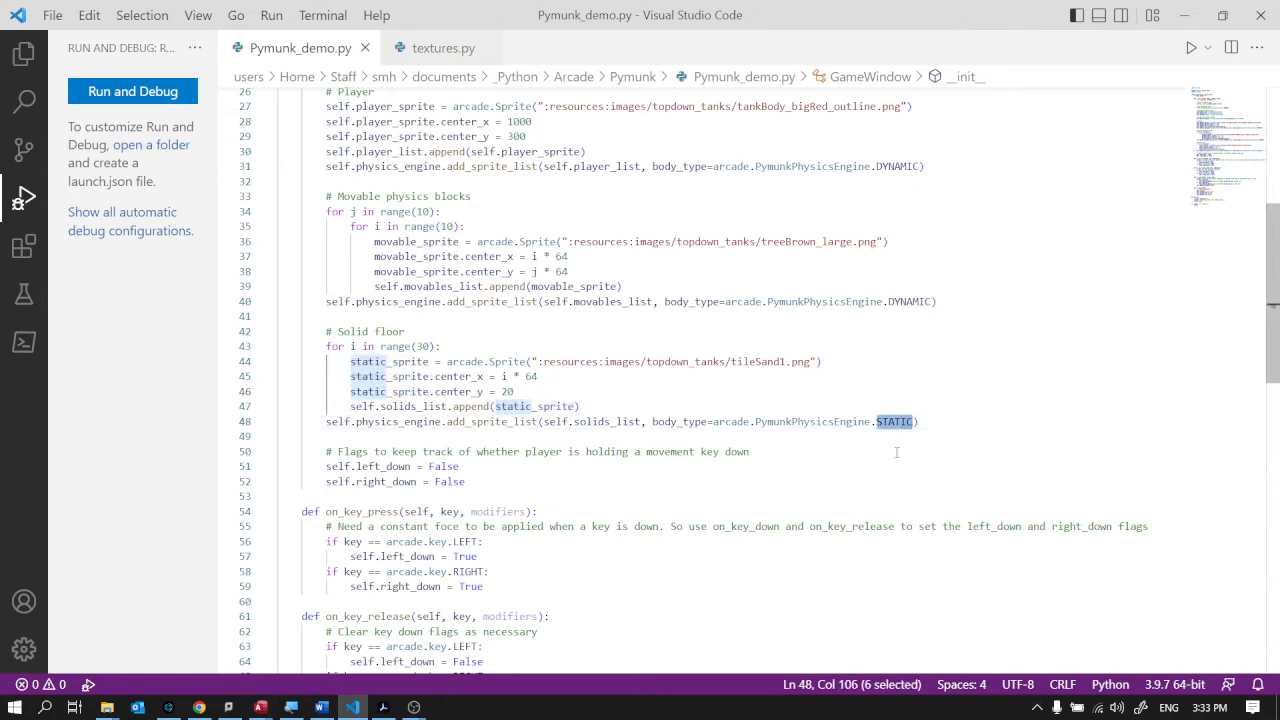
scroll("down", 3)
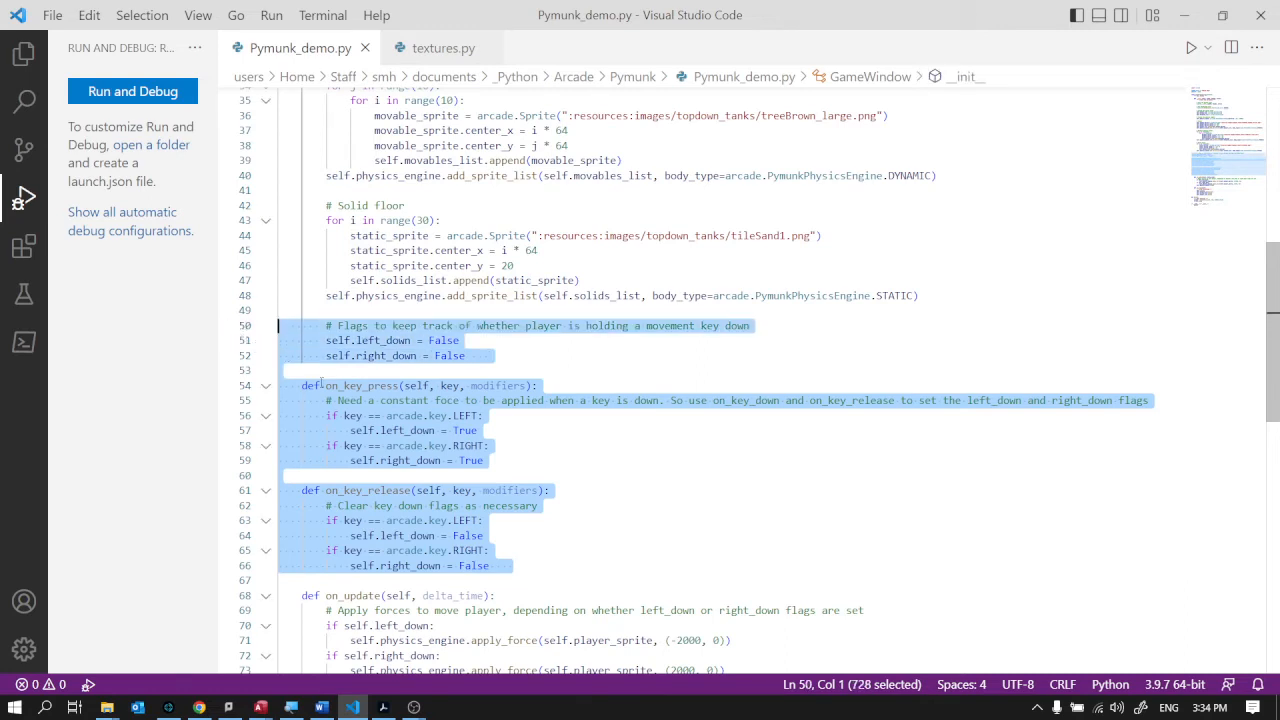
left_click(548, 490)
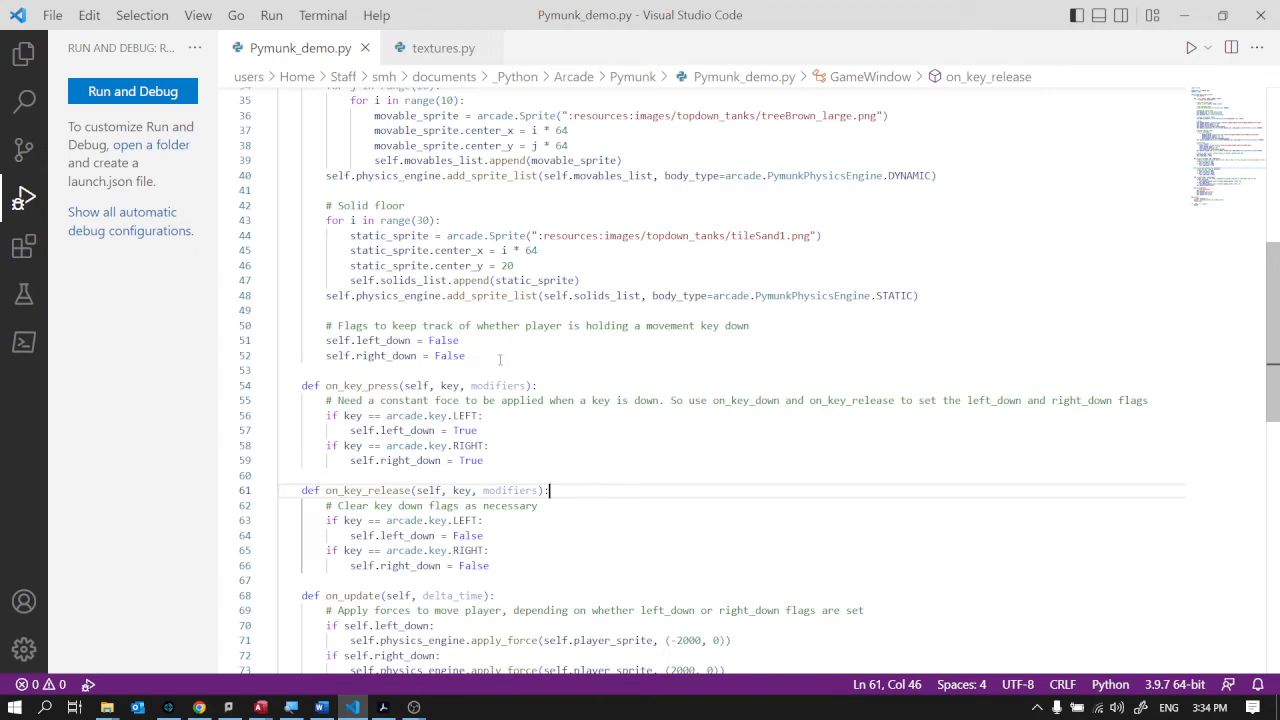
scroll("down", 3)
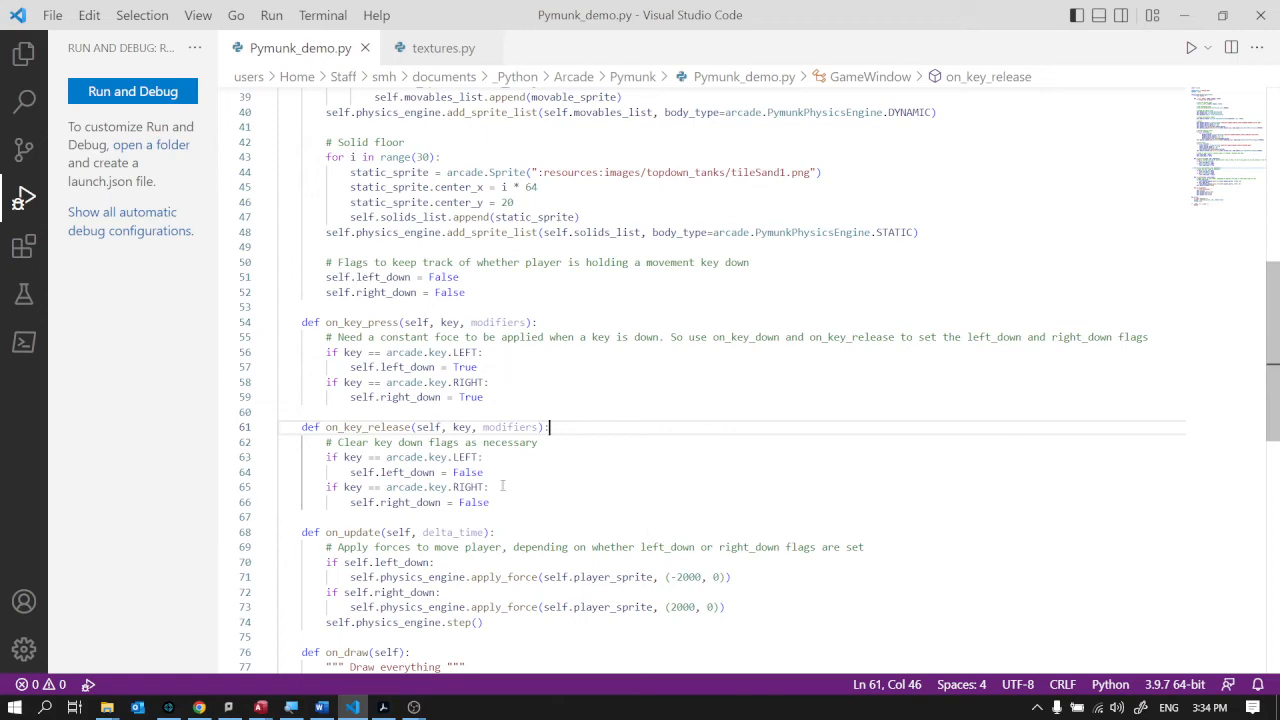
scroll("down", 3)
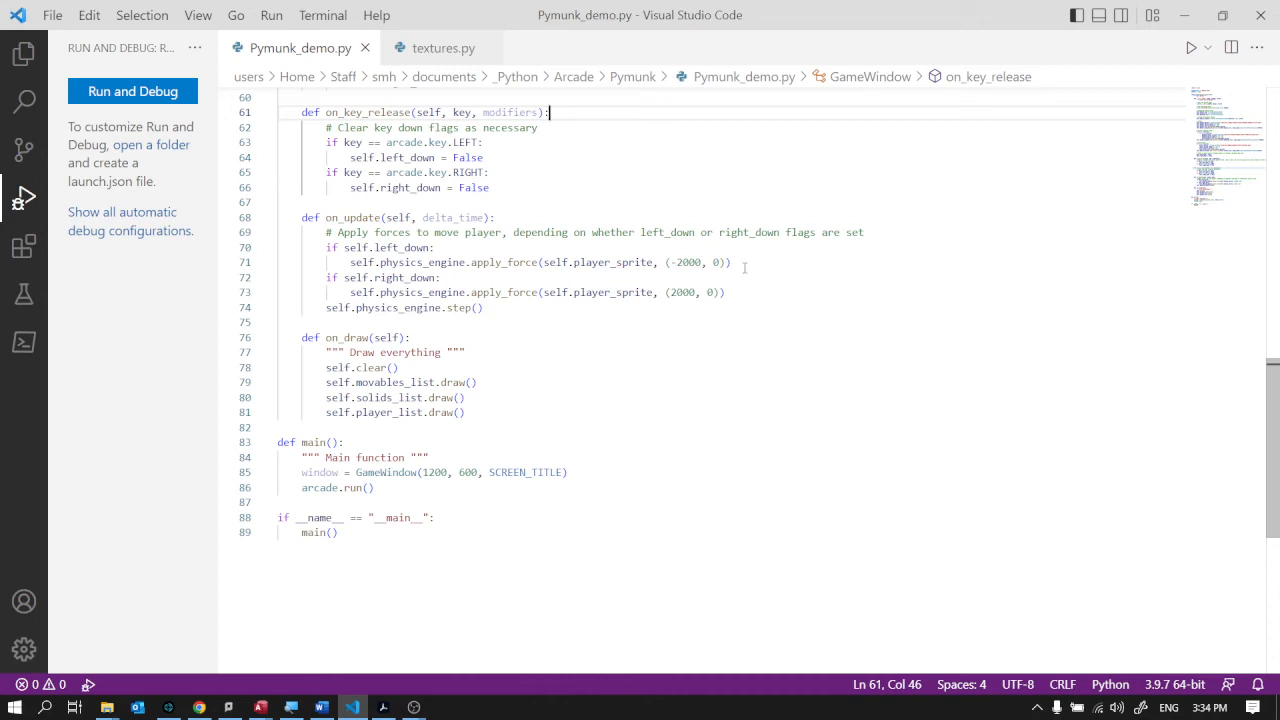
mouse_move(678, 316)
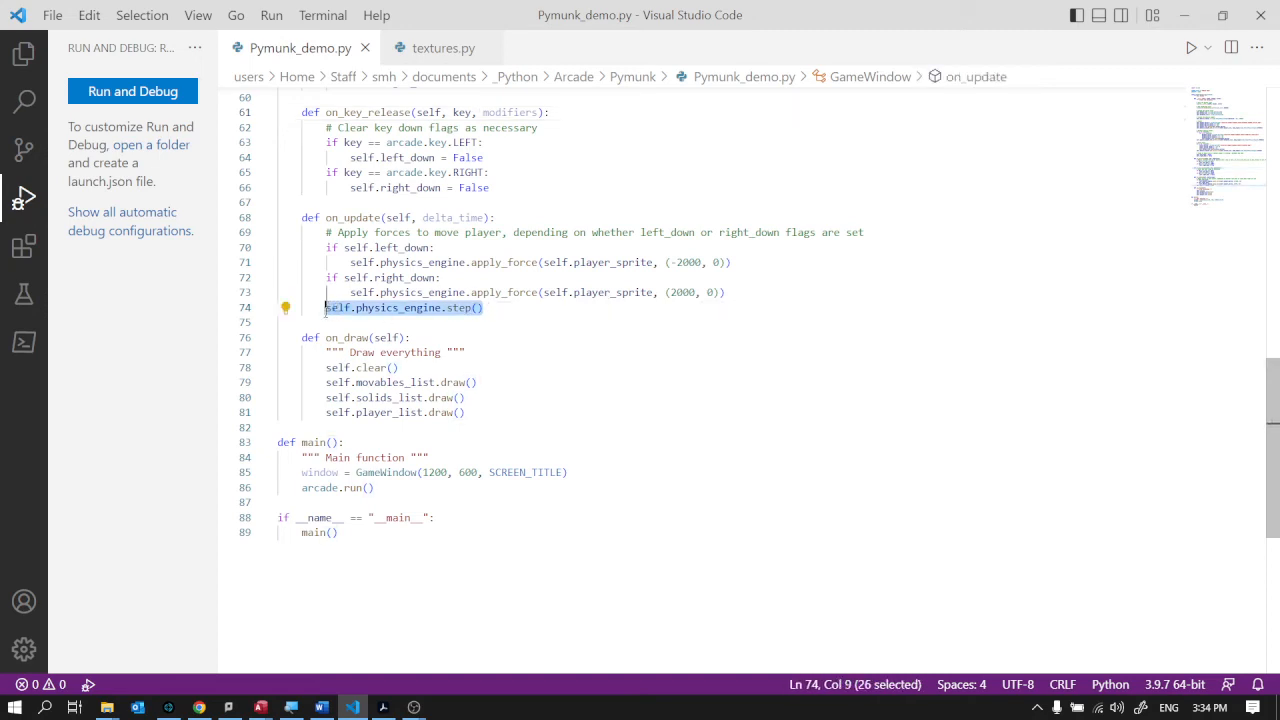
mouse_move(646, 442)
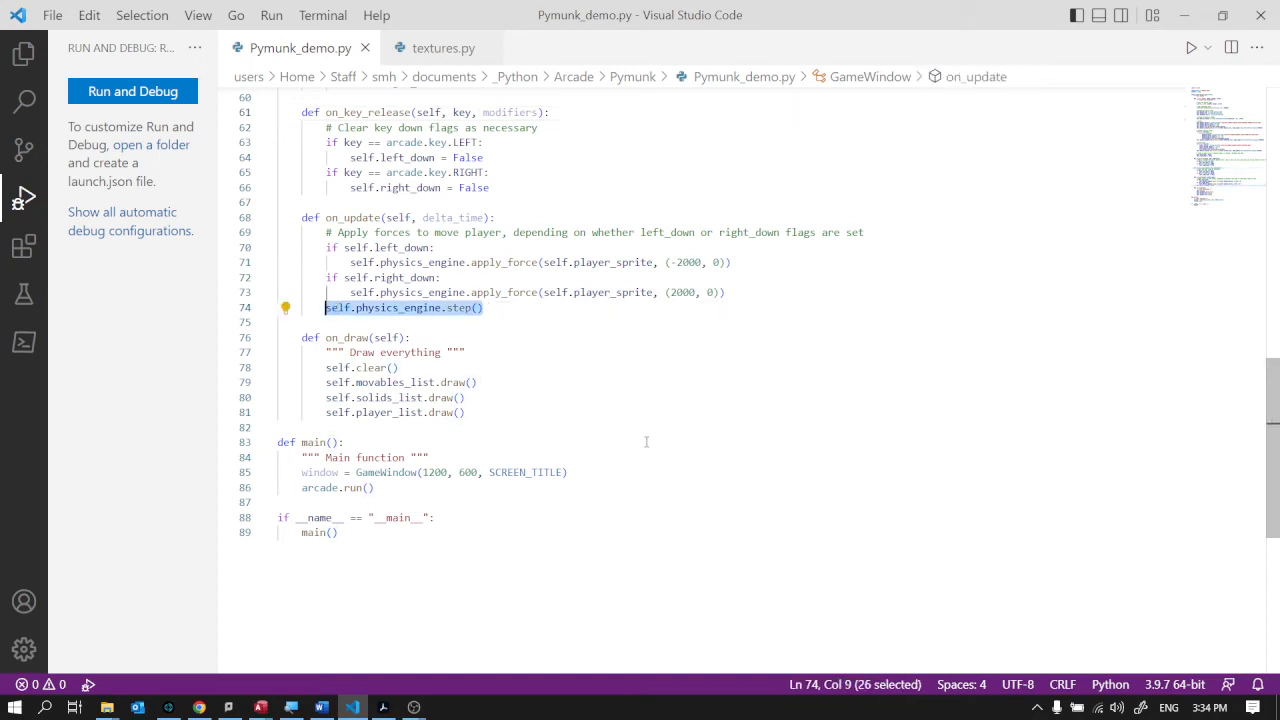
scroll("down", 3)
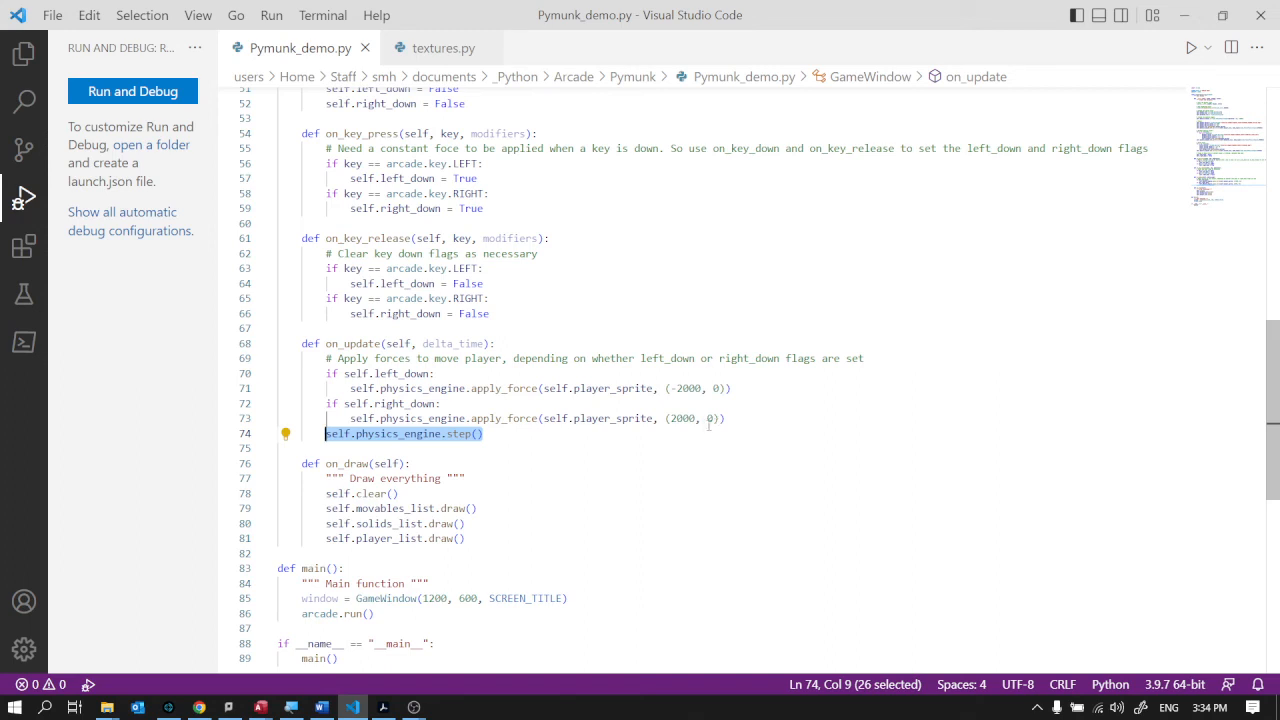
mouse_move(686, 436)
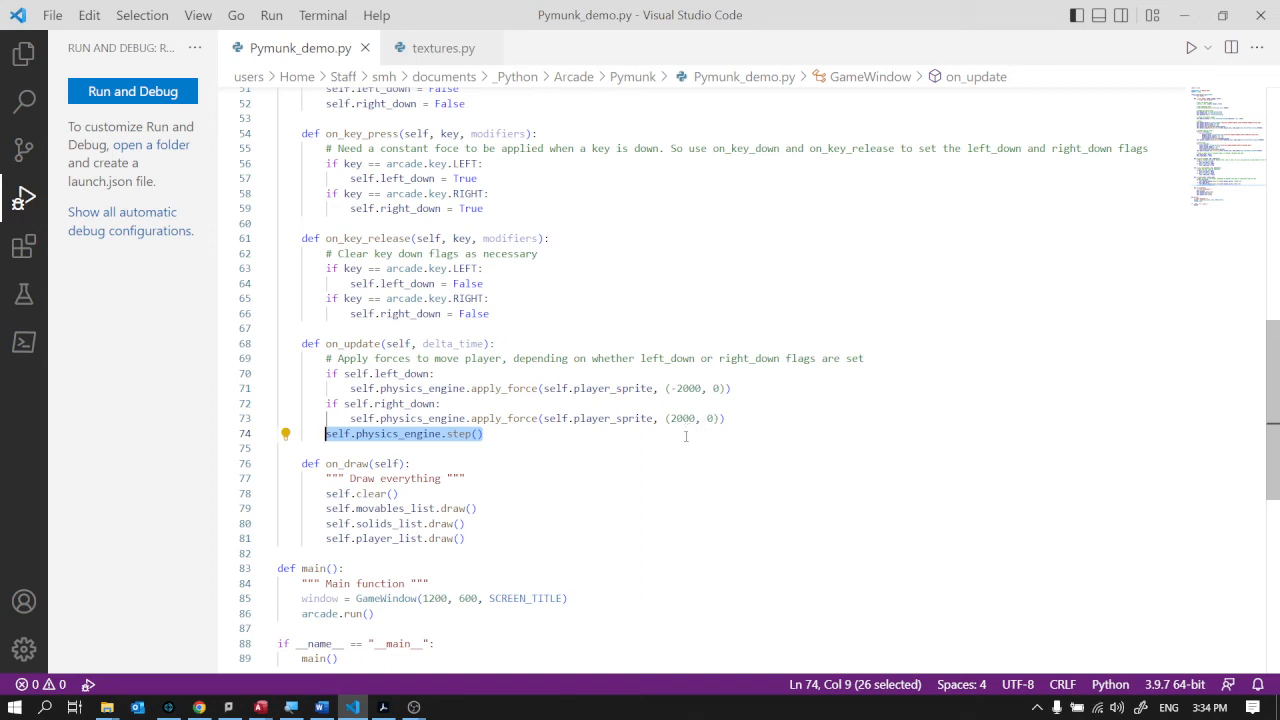